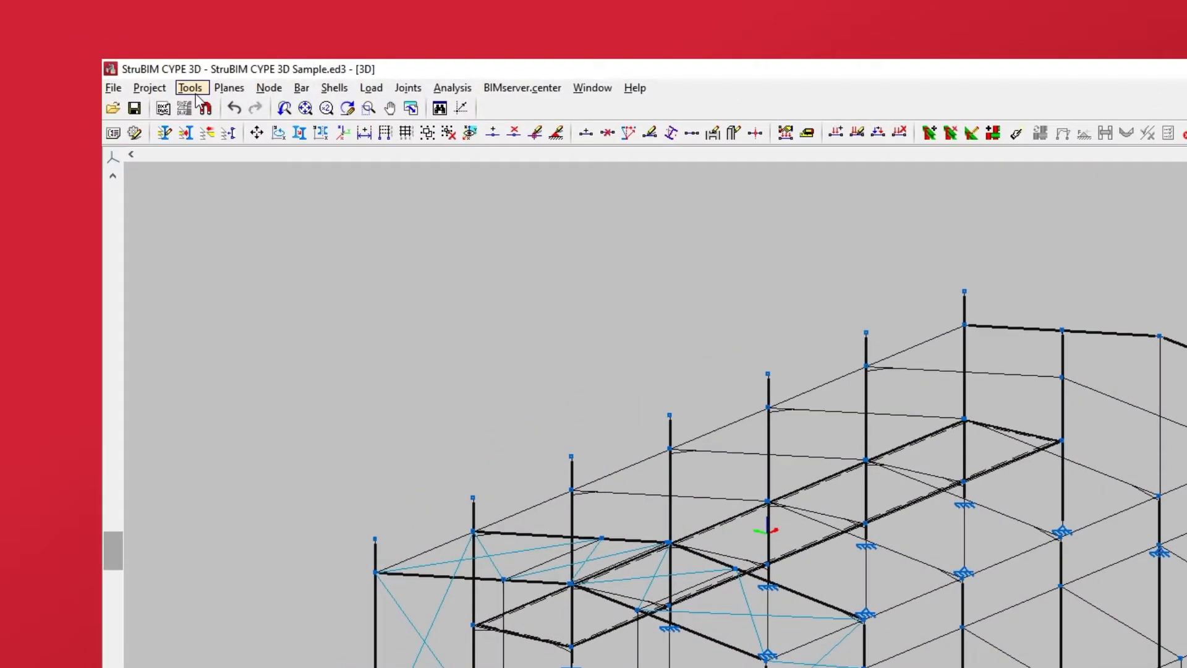
# Step: Show the Tools menu listing Layer management and Assign to layers commands
pyautogui.click(190, 88)
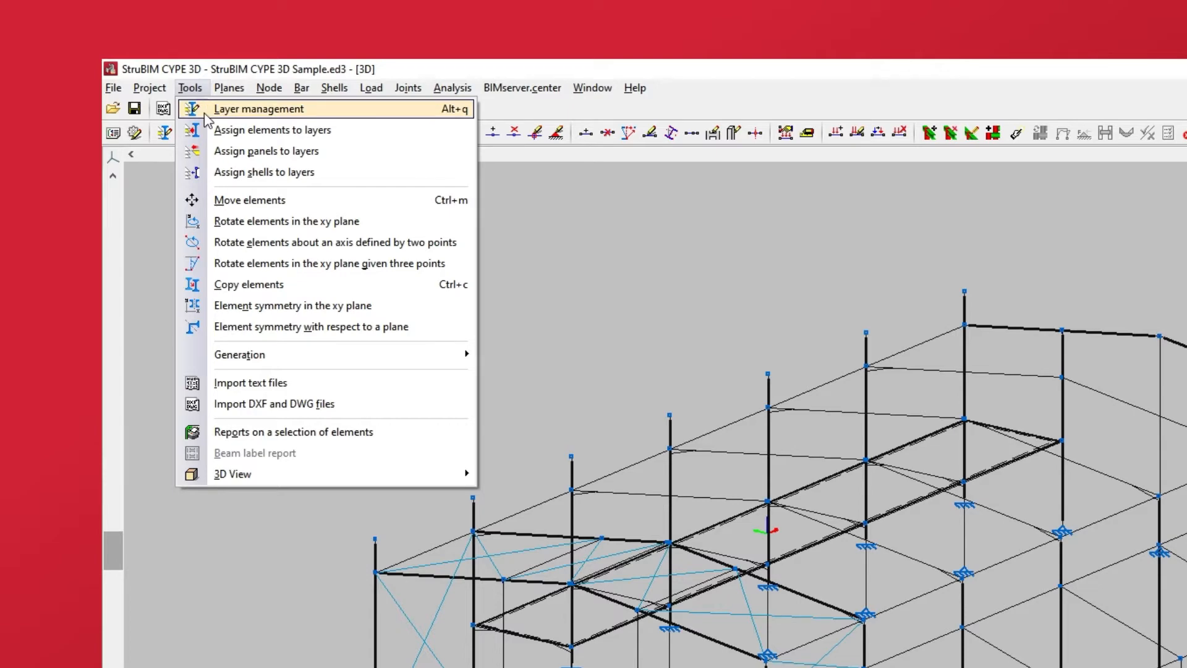
# Step: In Layer management, add then delete a test layer and move Ties up and back down
pyautogui.click(259, 109)
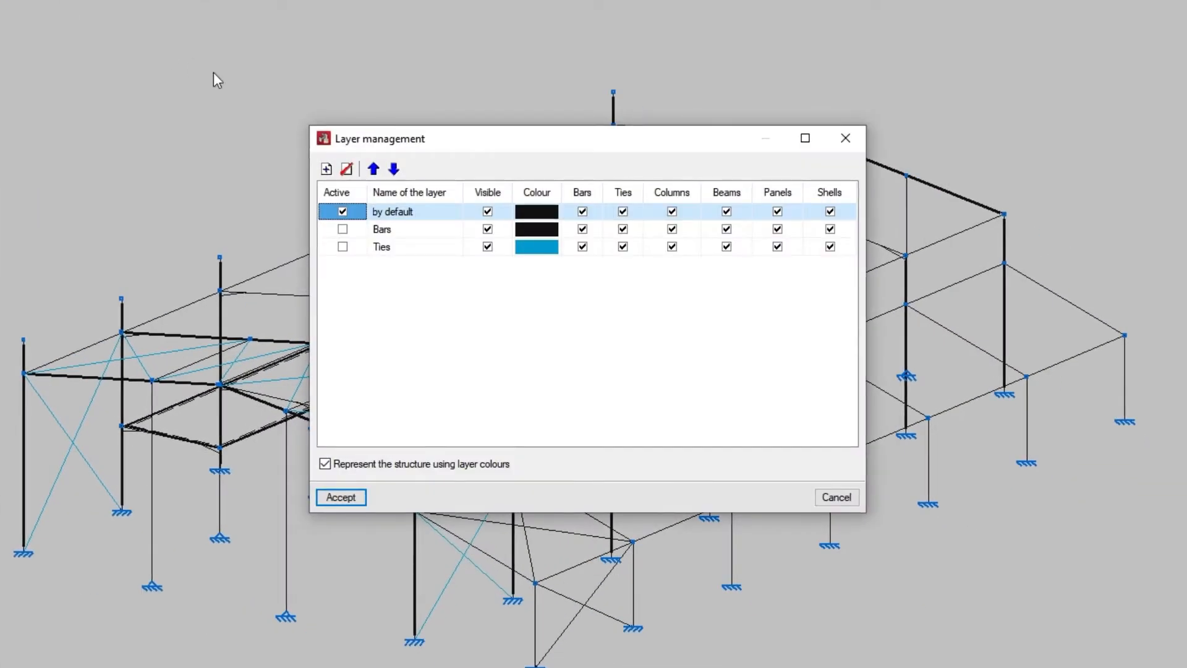
pyautogui.moveTo(435, 151)
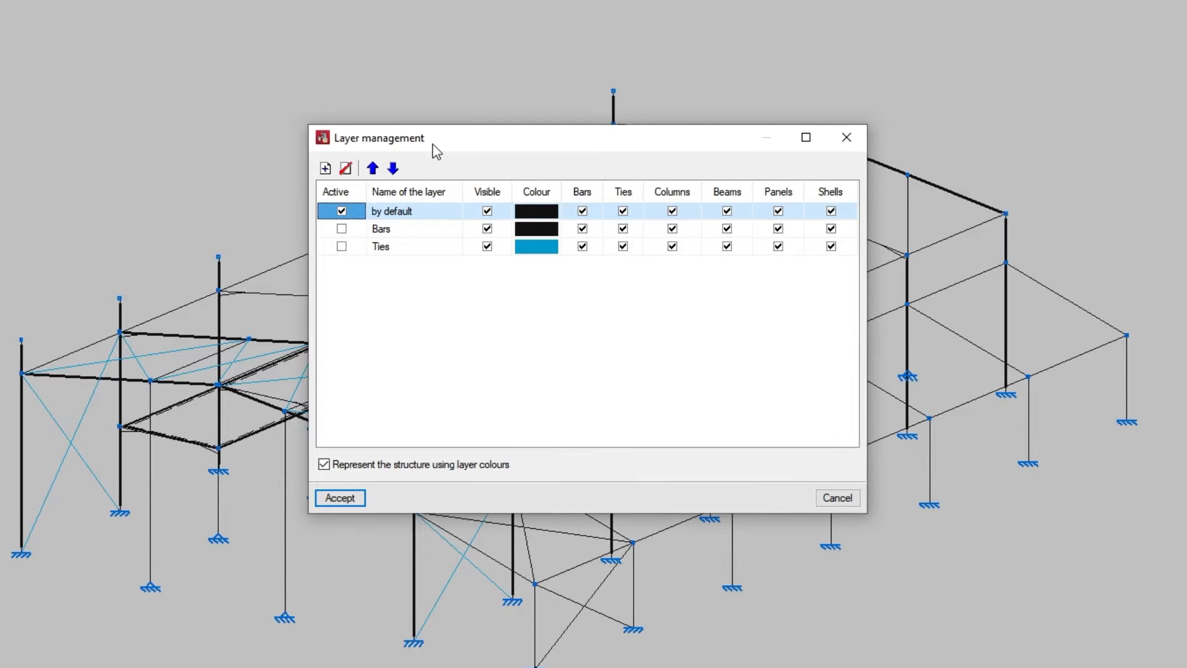
pyautogui.doubleClick(413, 211)
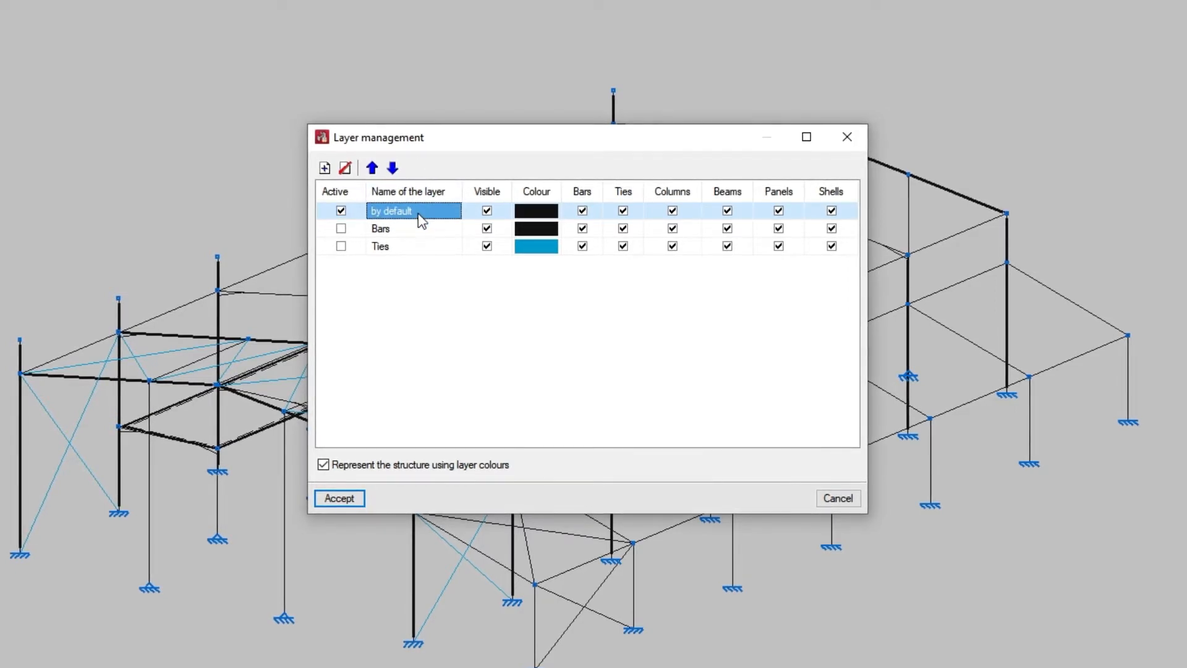
pyautogui.moveTo(326, 167)
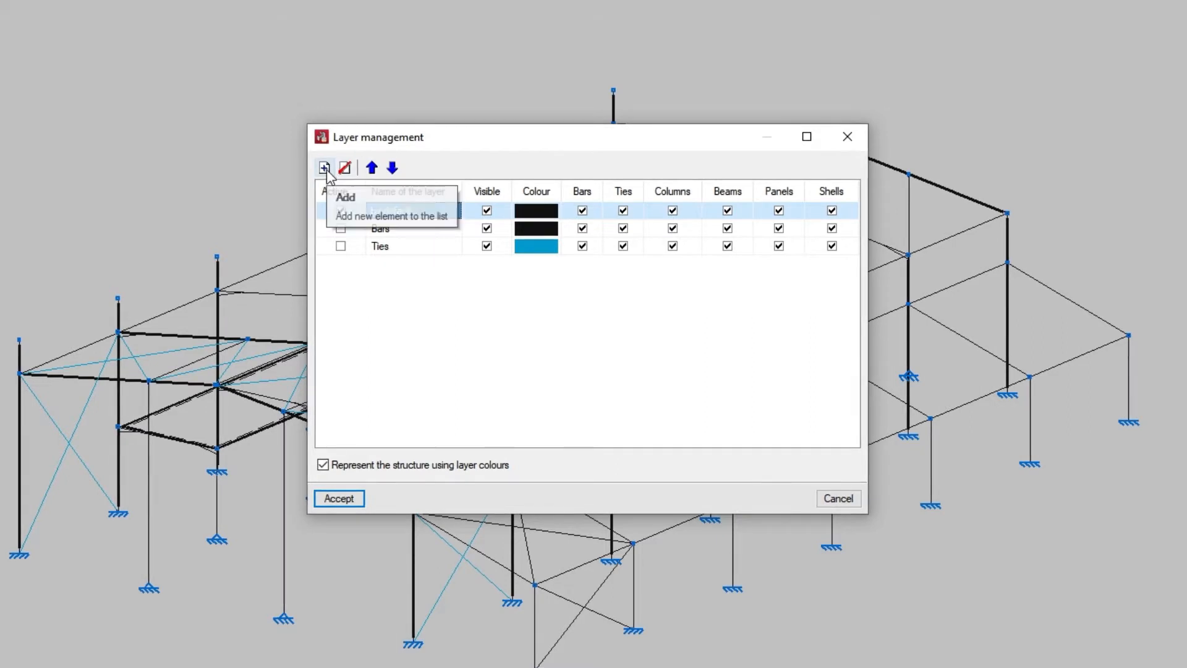
pyautogui.click(345, 167)
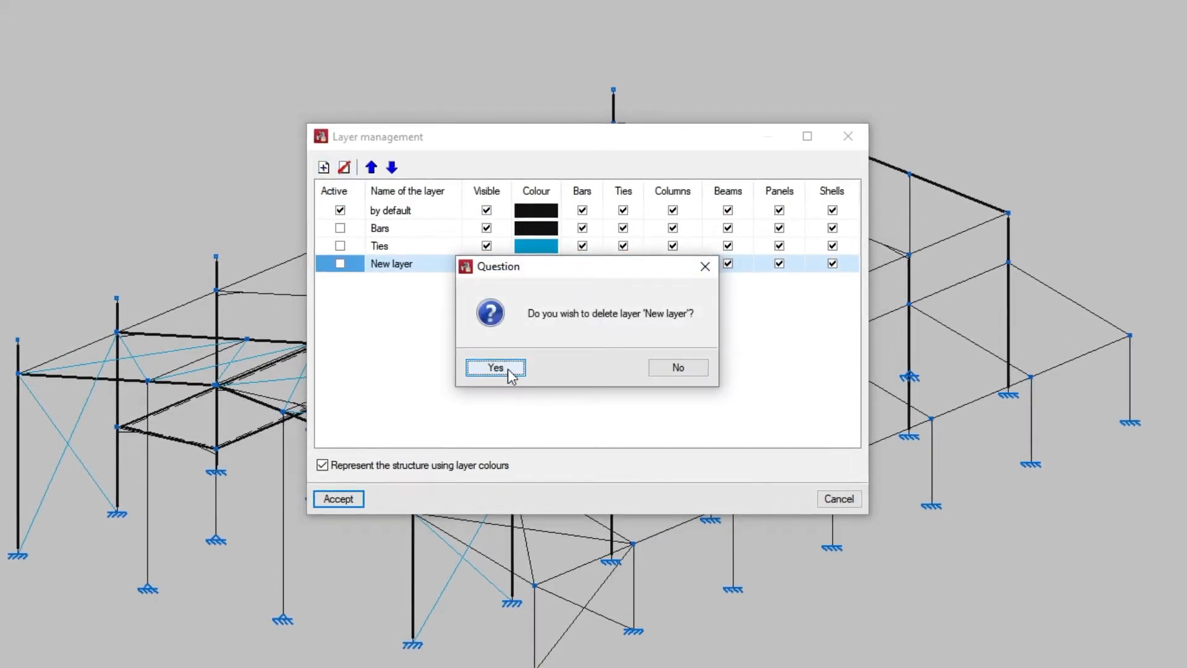
pyautogui.click(494, 367)
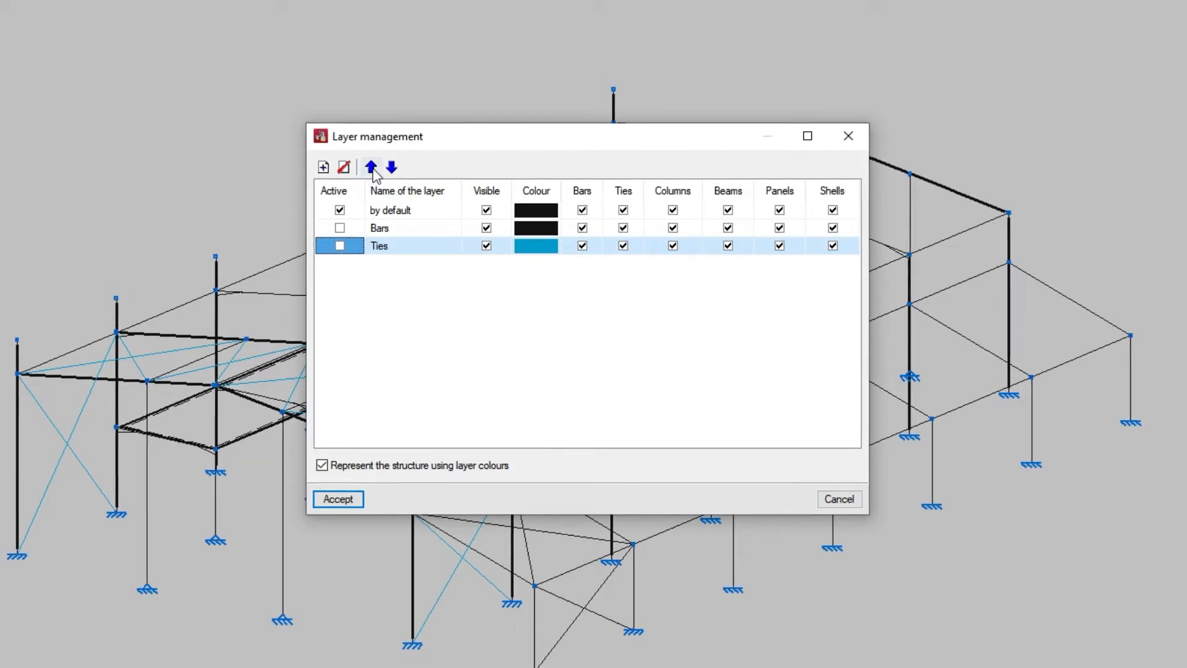
pyautogui.click(392, 167)
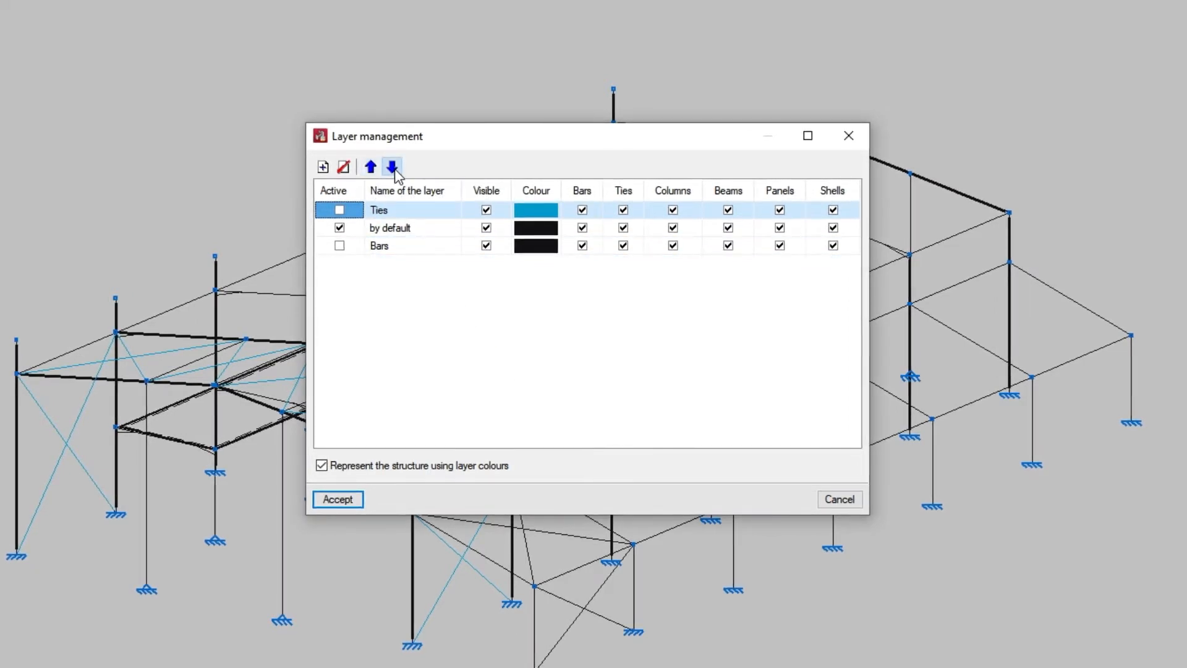
pyautogui.click(392, 167)
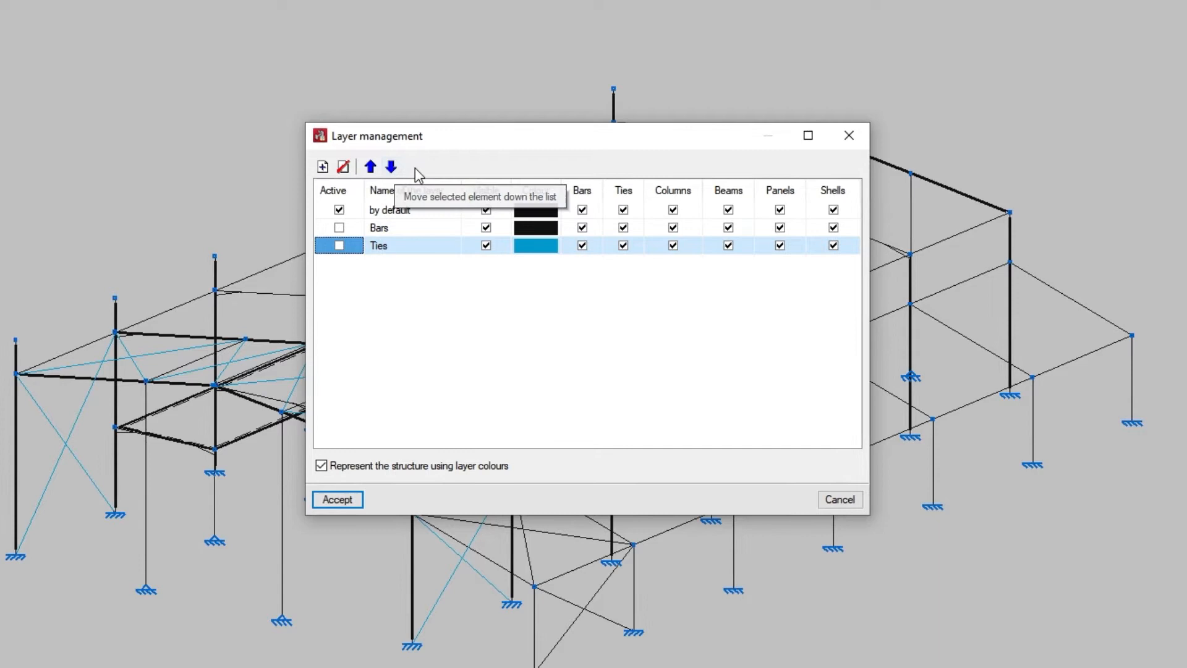
pyautogui.moveTo(419, 170)
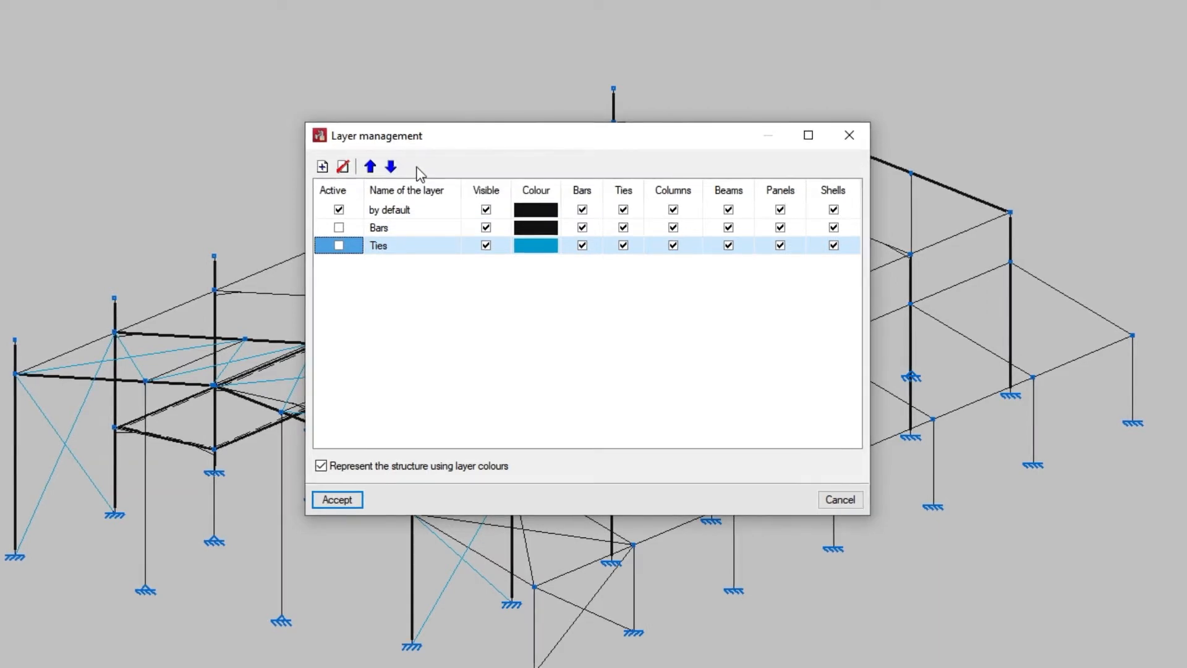
# Step: Make Bars the active layer instead of by default, rename it 'Steel bars', toggling visibility off and on
pyautogui.click(338, 210)
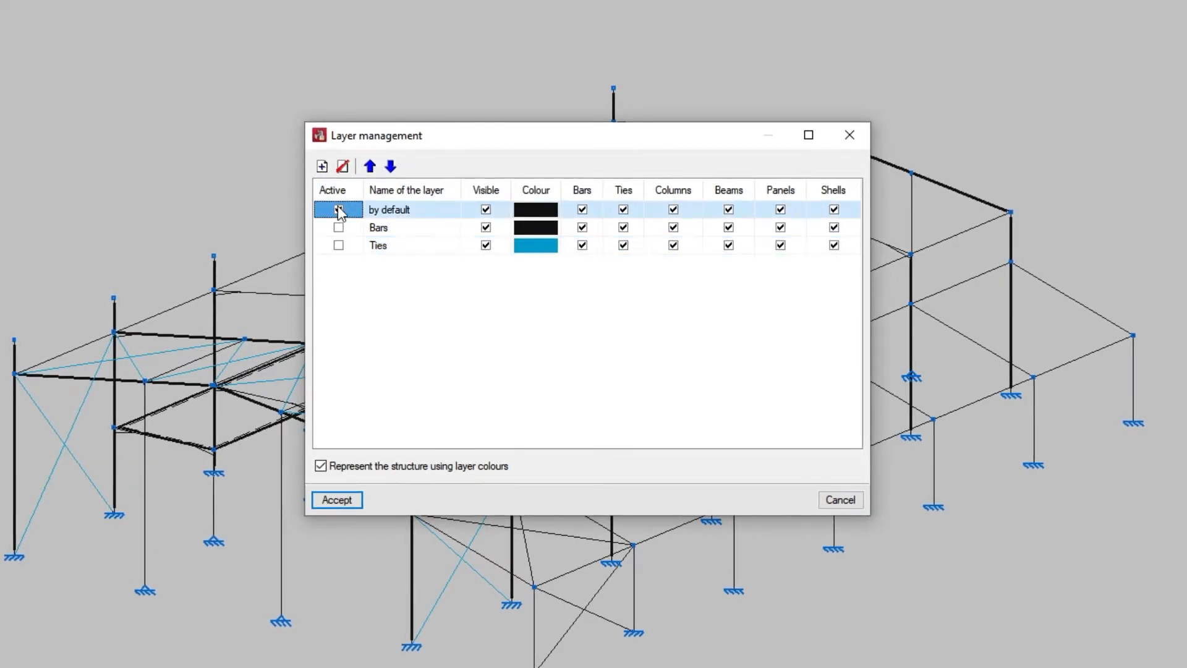
pyautogui.click(337, 228)
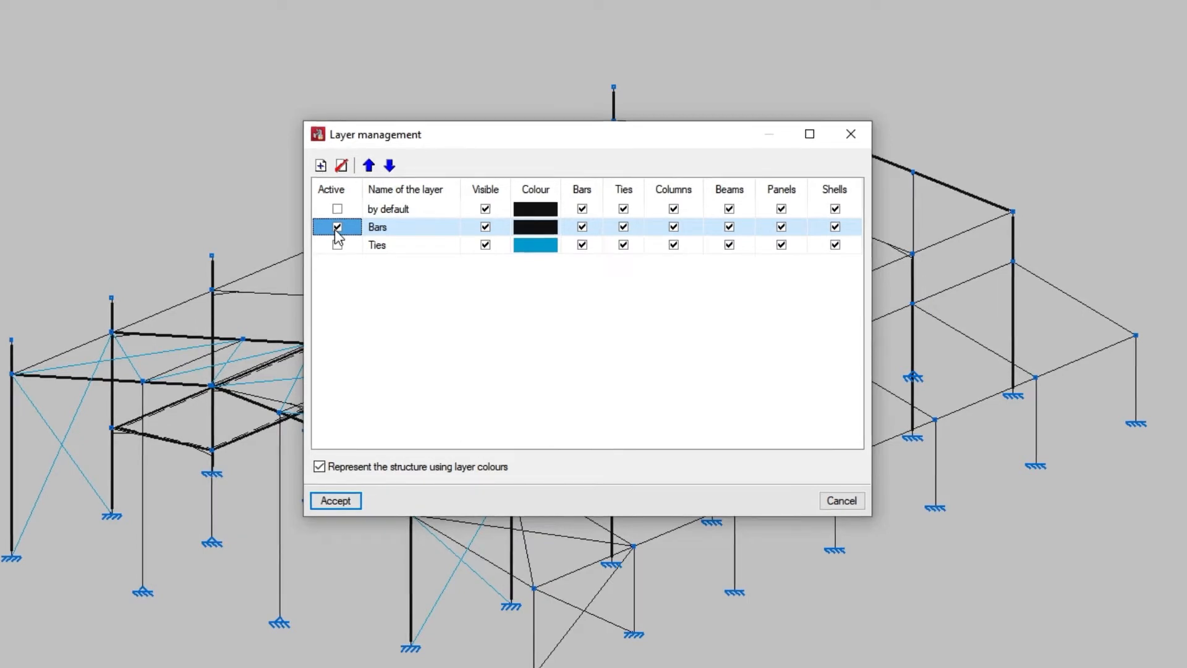
pyautogui.click(337, 245)
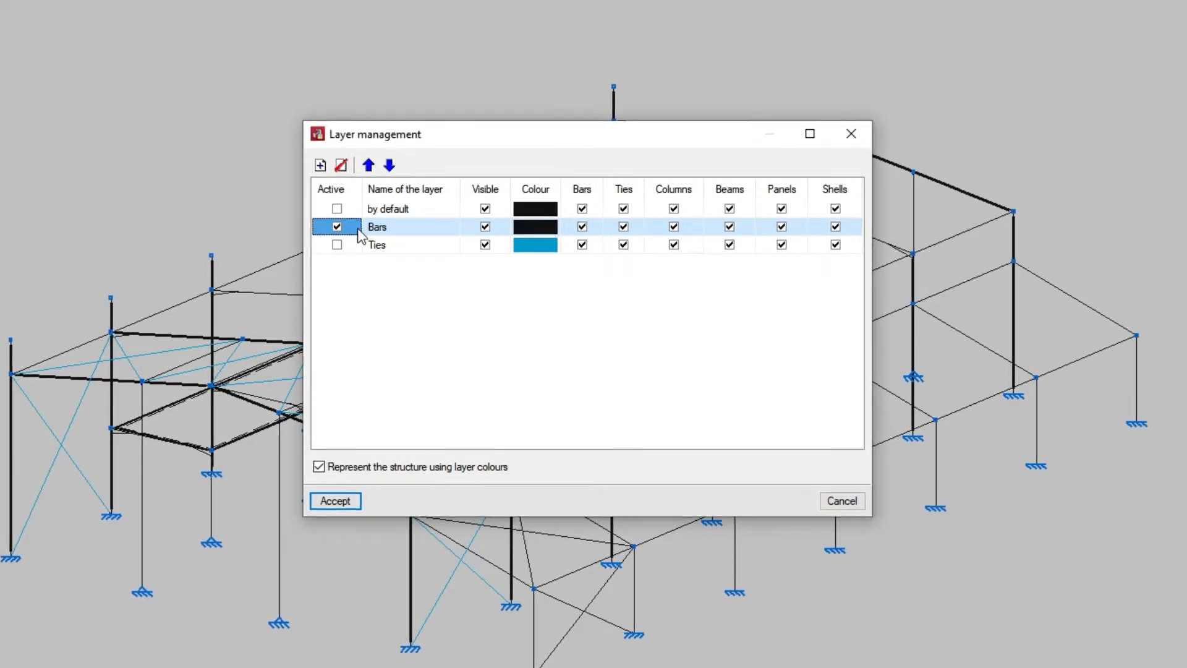
pyautogui.doubleClick(377, 227)
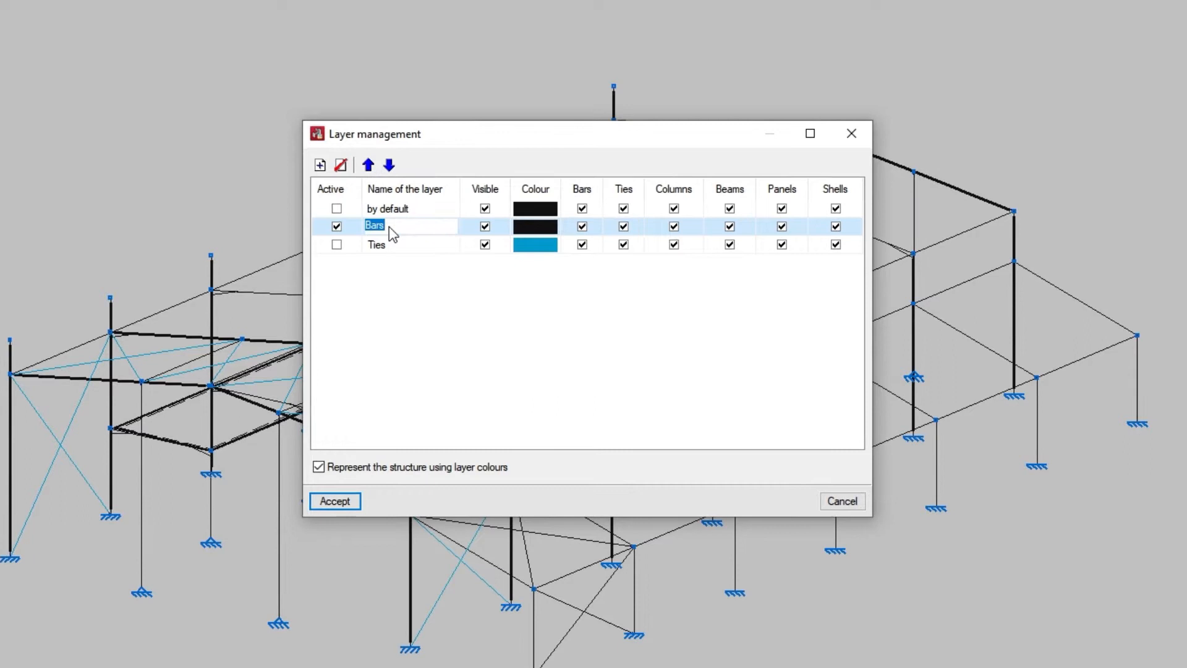
pyautogui.write('Steel')
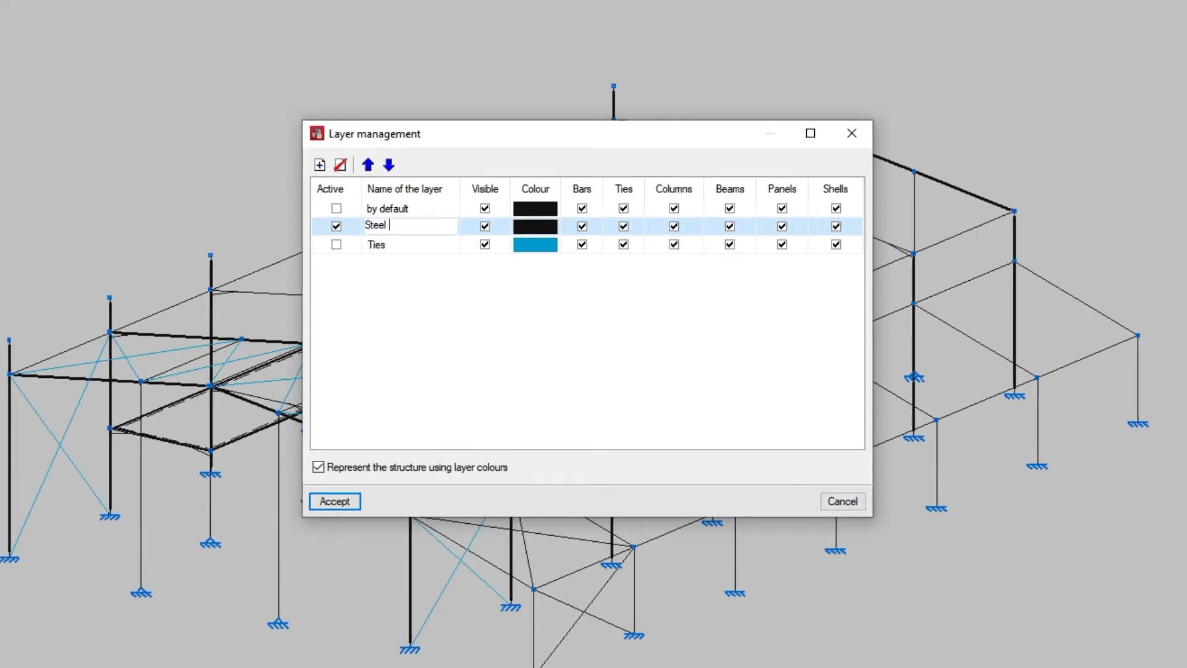
pyautogui.write('bars')
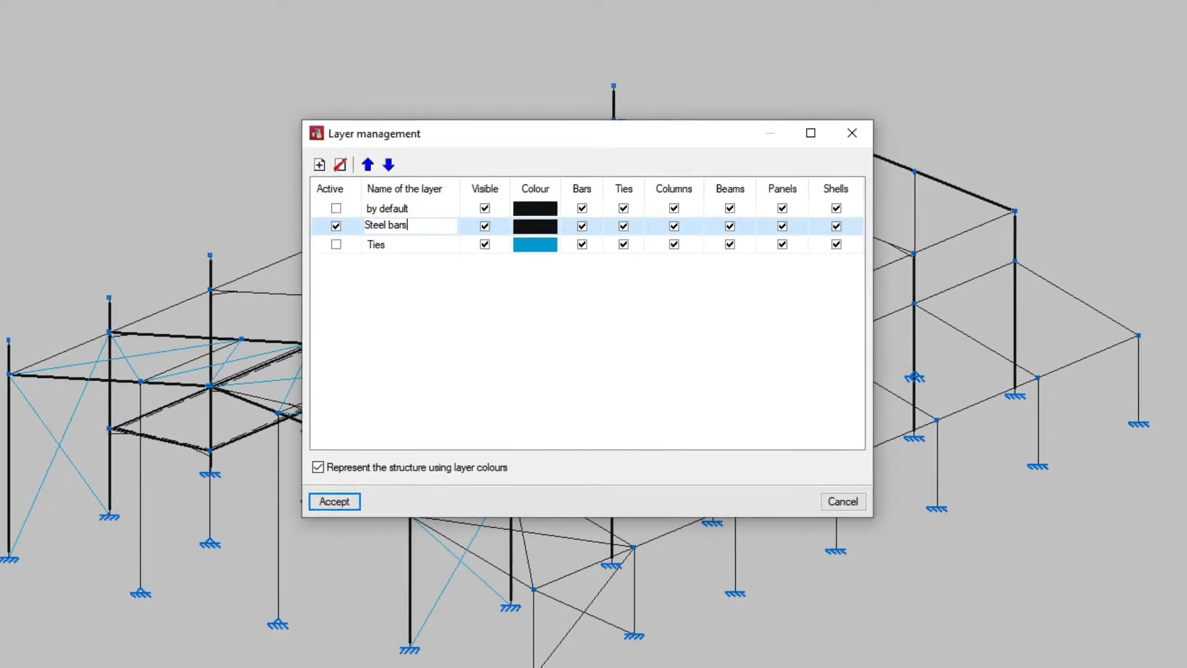
pyautogui.click(484, 225)
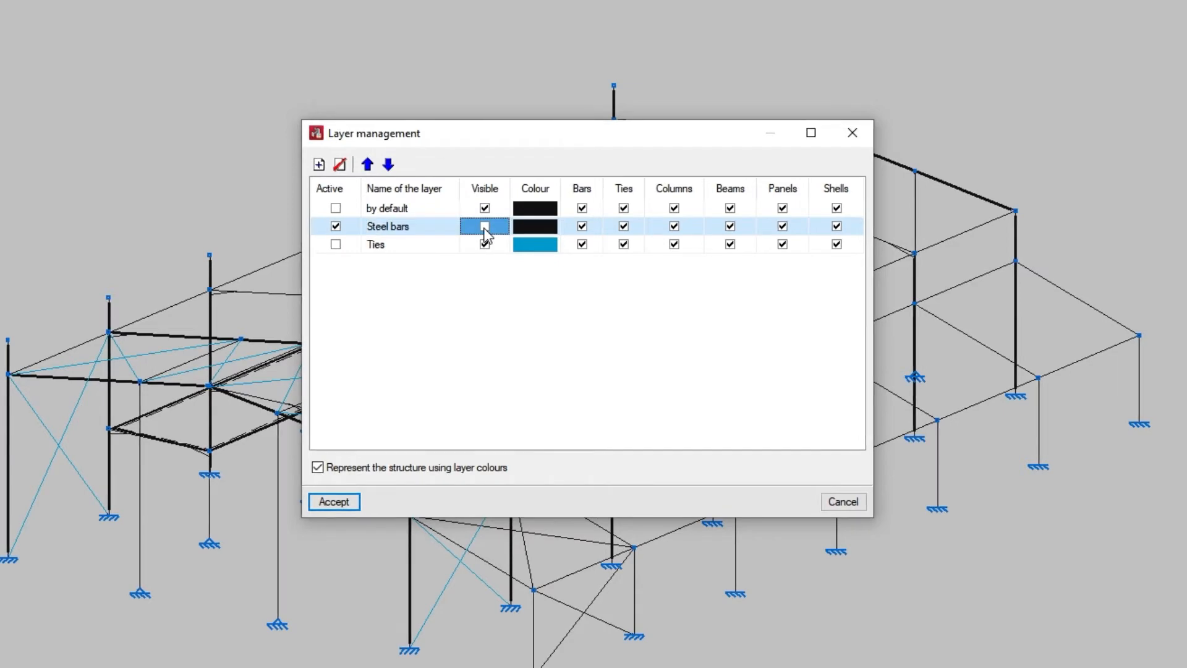
pyautogui.click(484, 226)
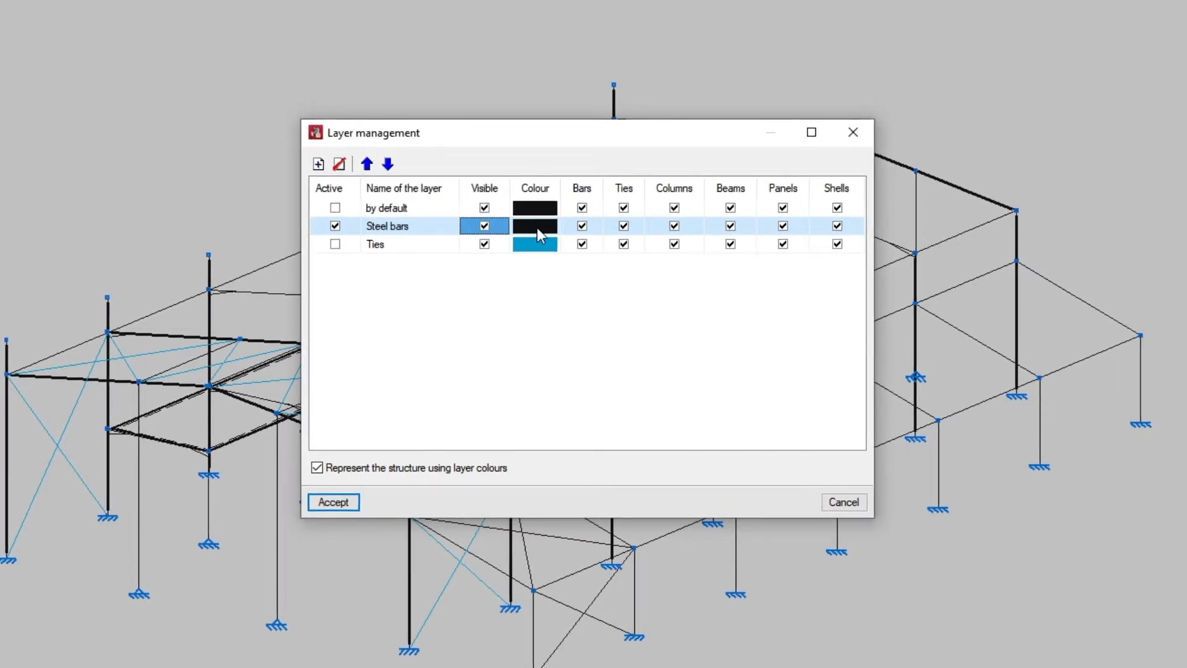
# Step: Try cyan and blue, then choose a dark green from More colours as the Steel bars colour
pyautogui.click(534, 225)
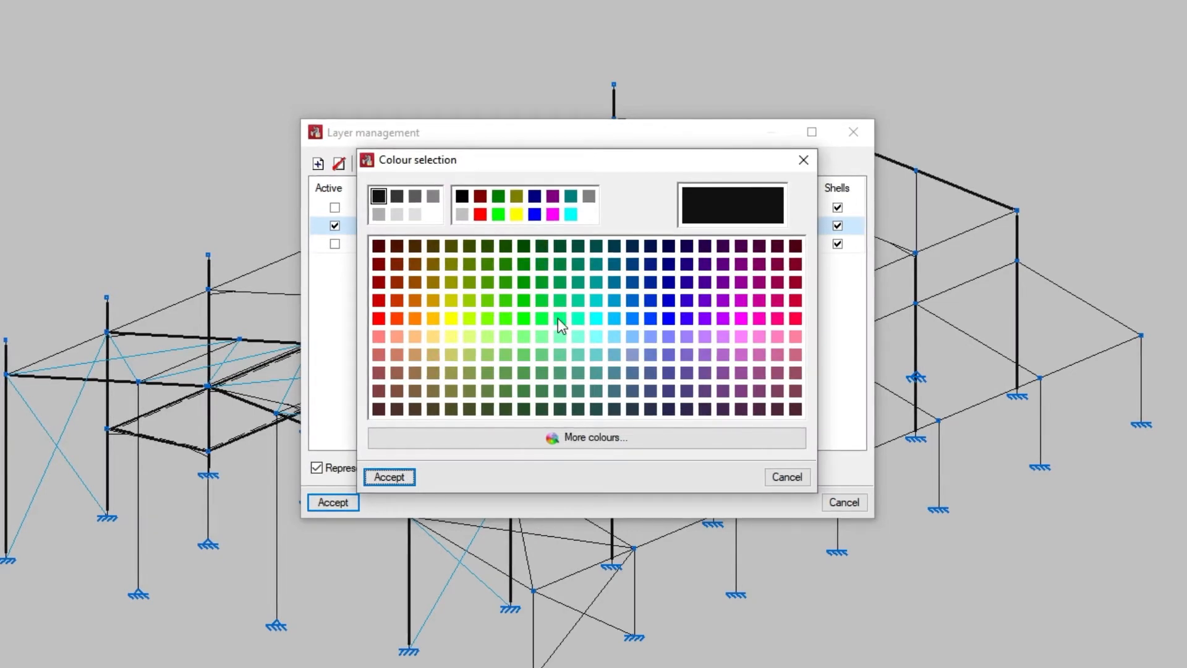
pyautogui.click(596, 318)
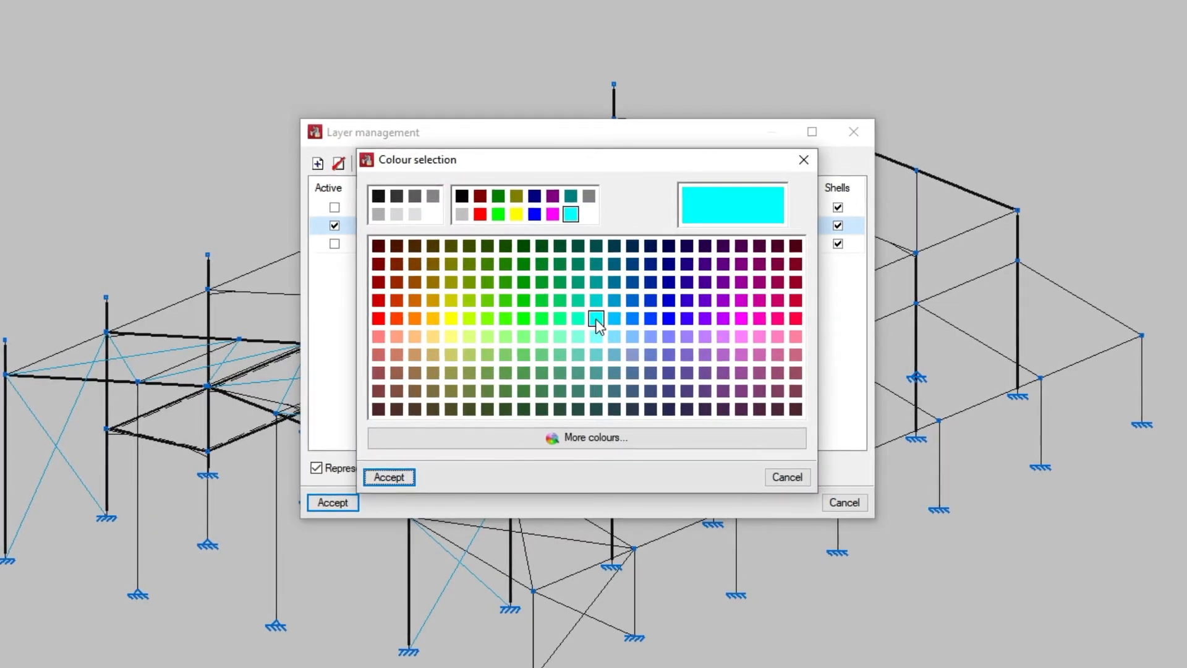
pyautogui.click(668, 318)
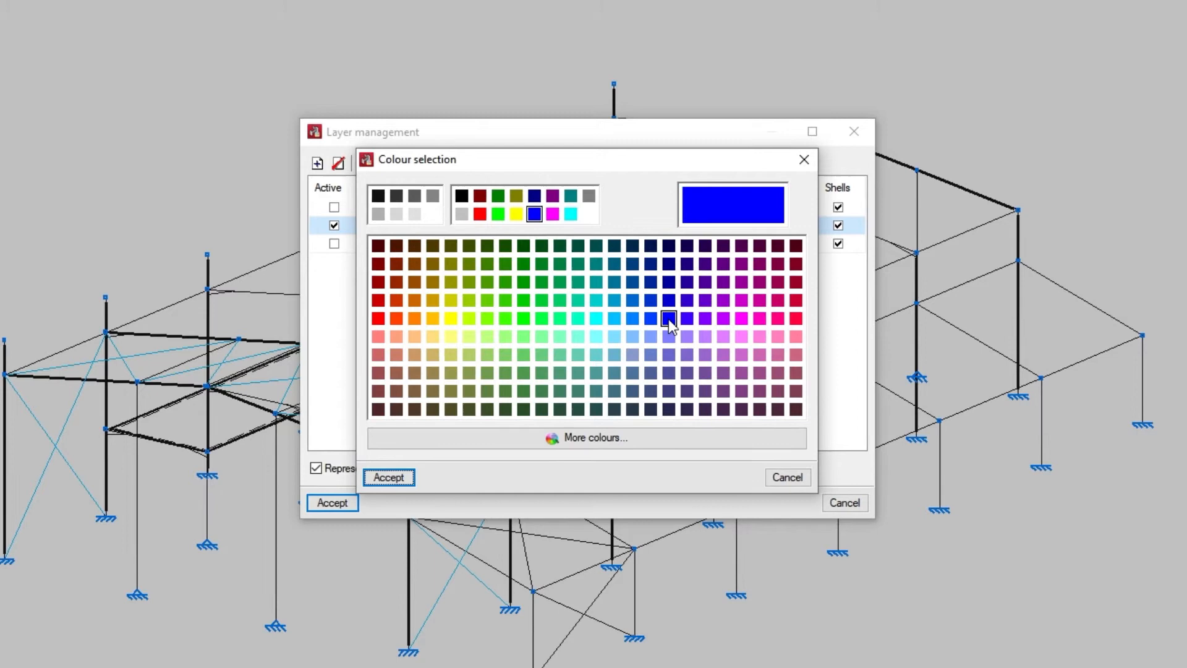
pyautogui.moveTo(632, 437)
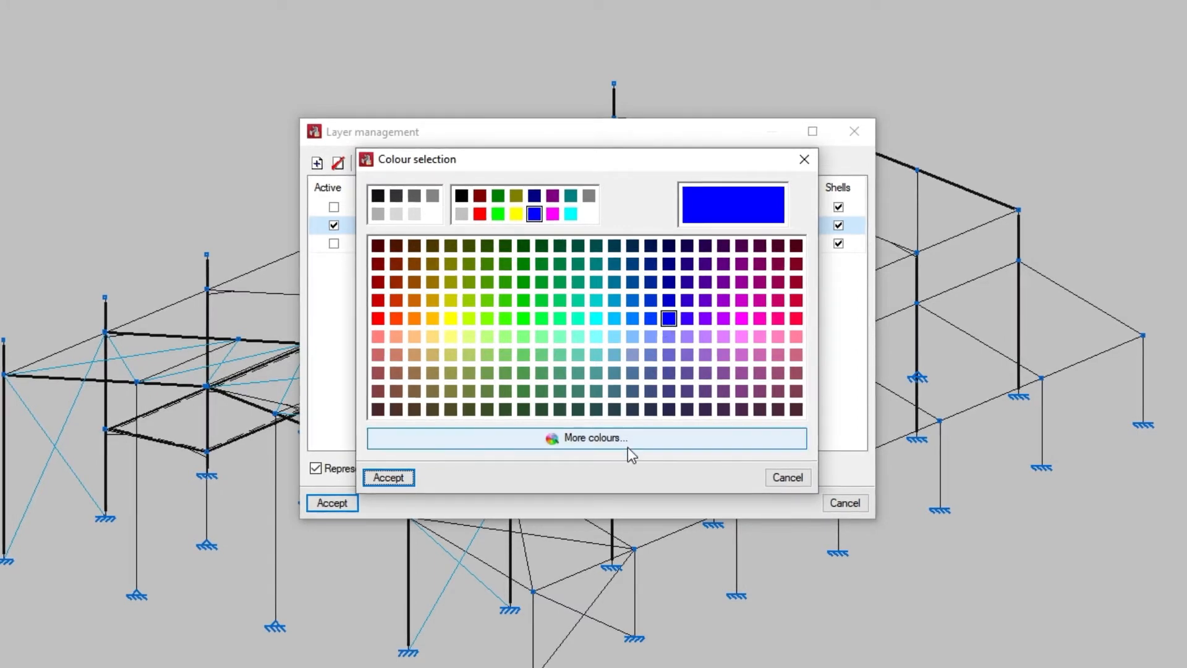
pyautogui.click(595, 438)
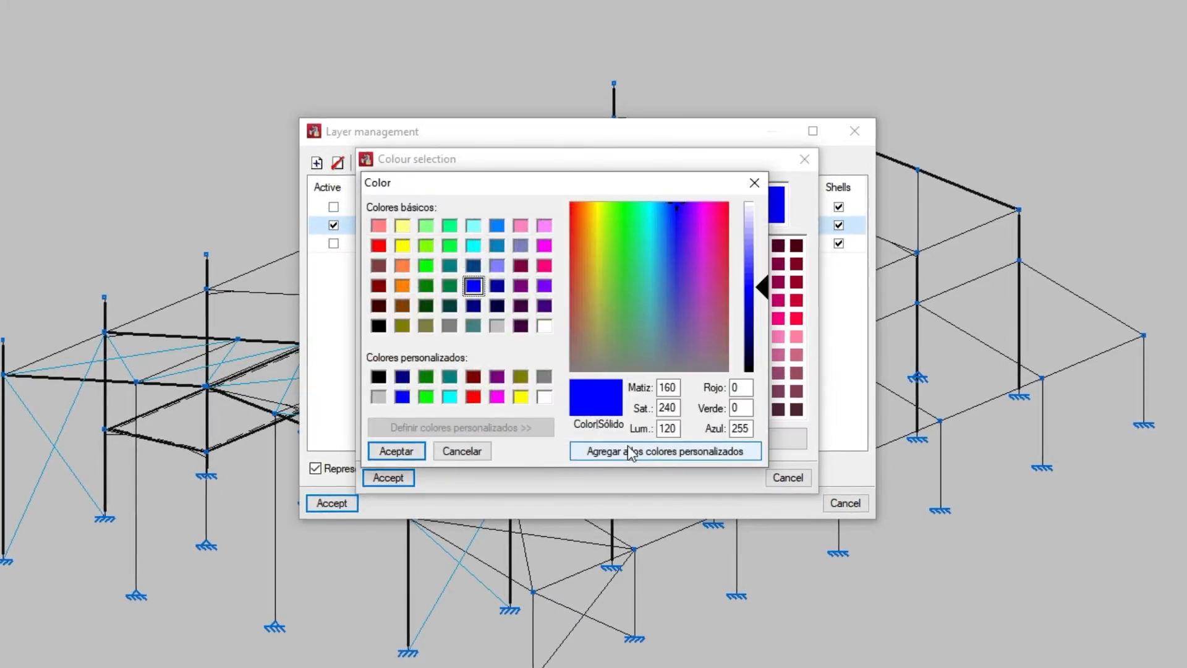
pyautogui.click(629, 216)
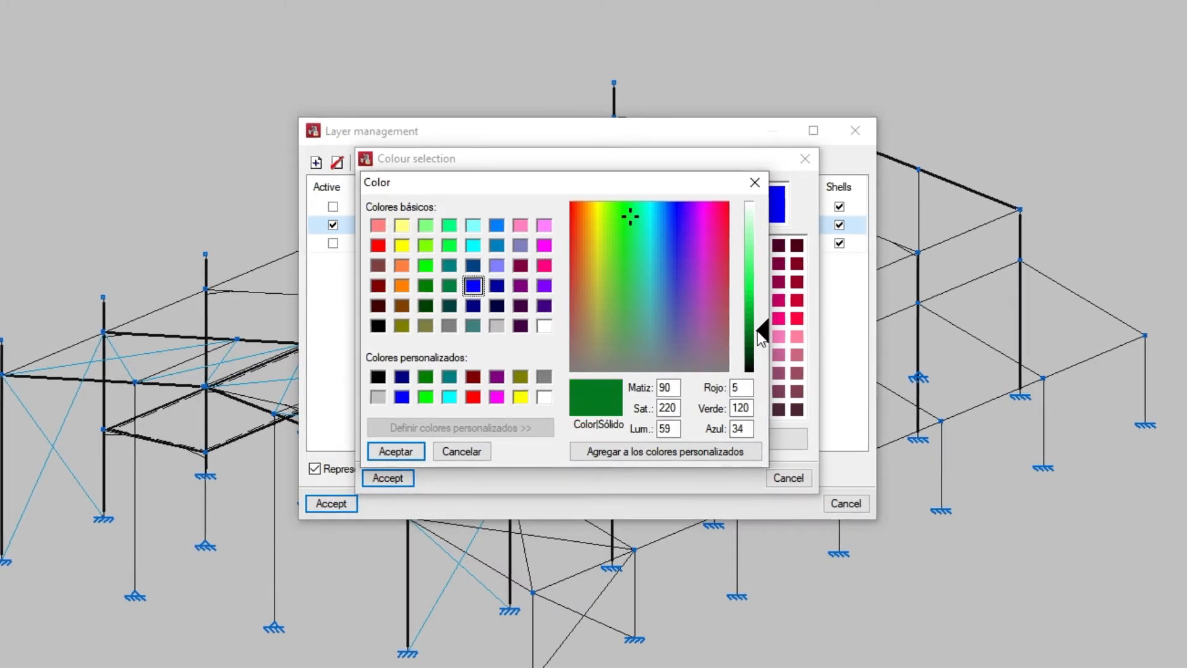
pyautogui.click(395, 450)
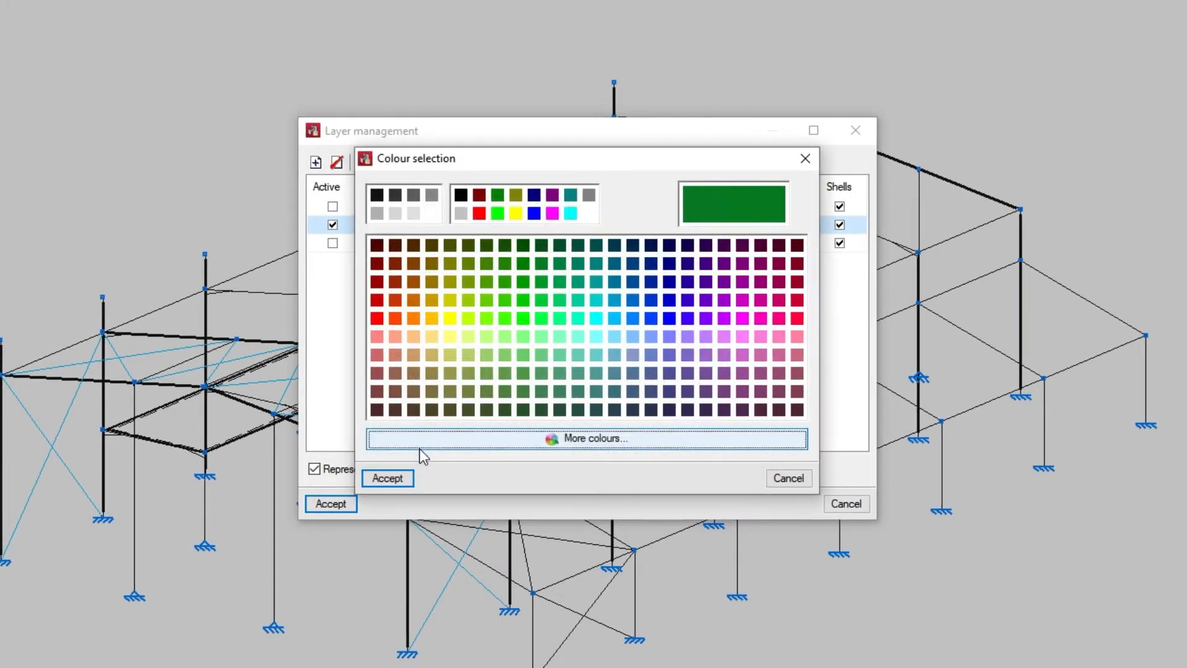
pyautogui.click(386, 477)
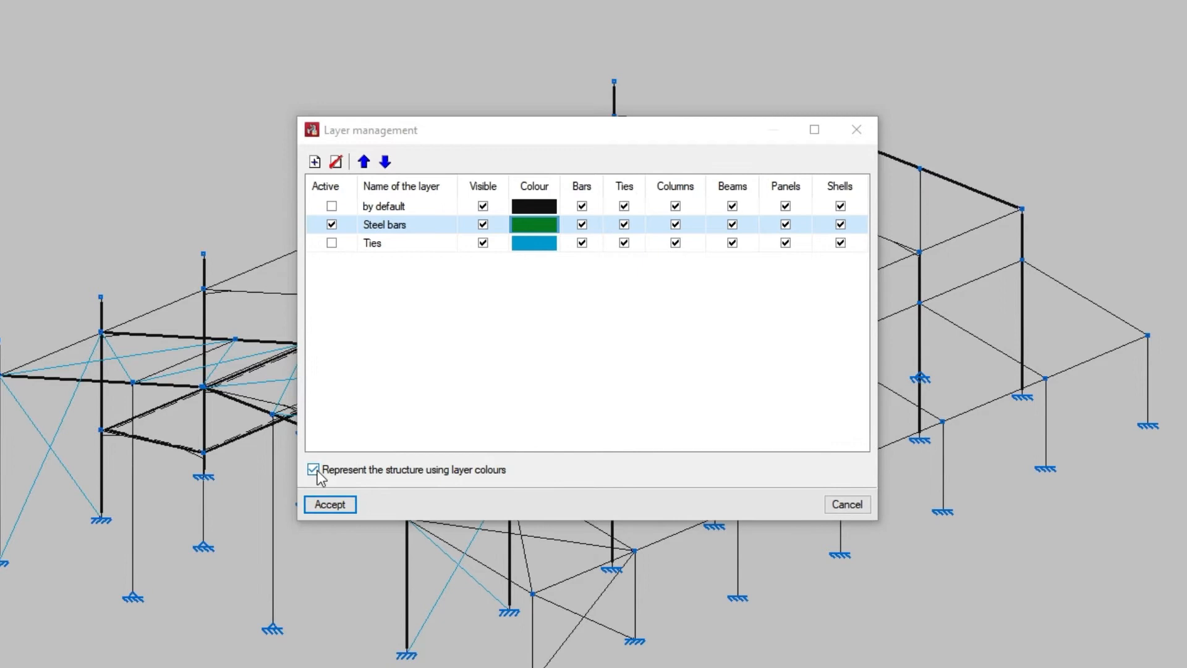
# Step: Keep layer-colour representation and Steel bars element types on, then accept the layer settings
pyautogui.click(312, 470)
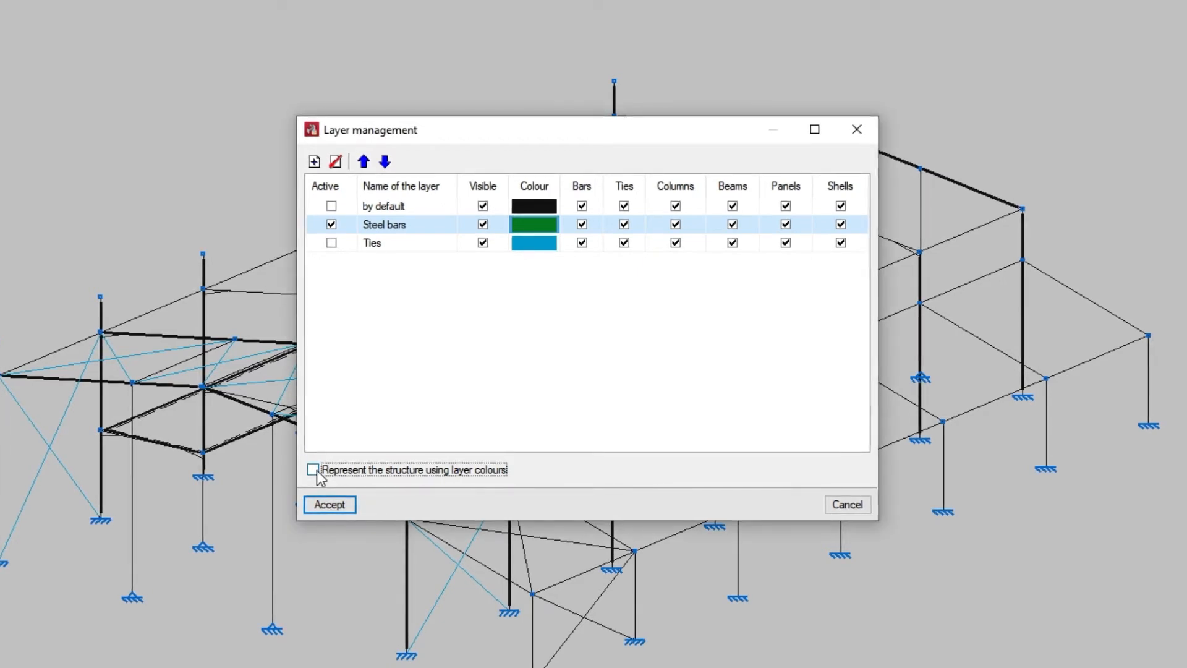
pyautogui.click(311, 470)
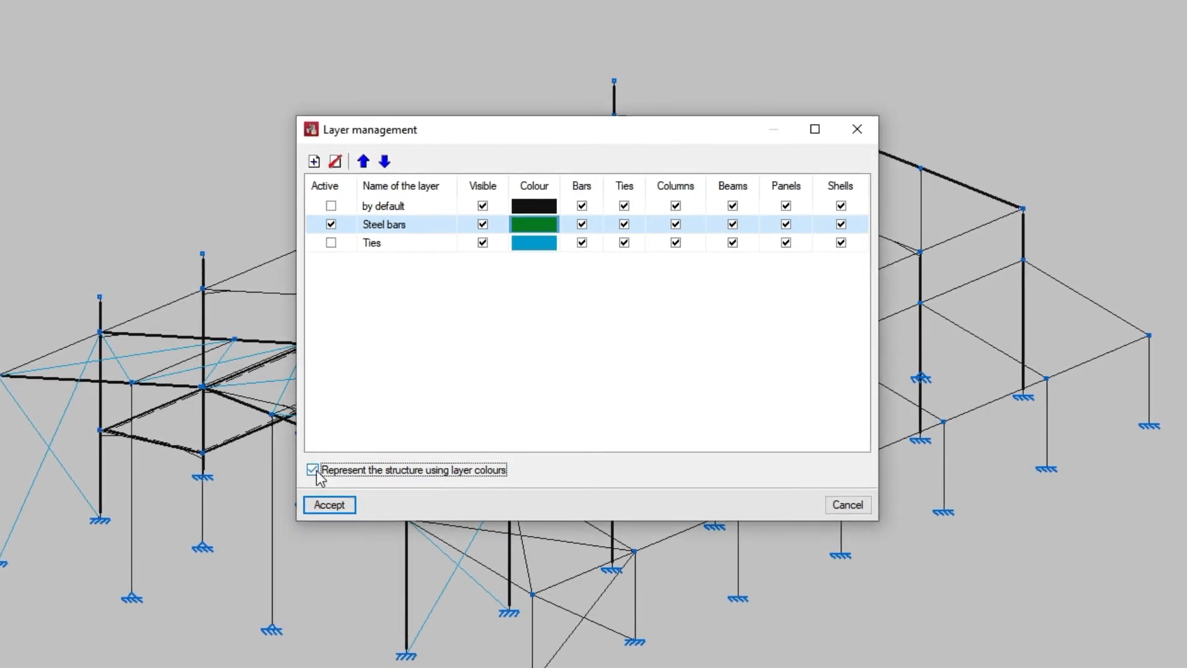
pyautogui.moveTo(434, 348)
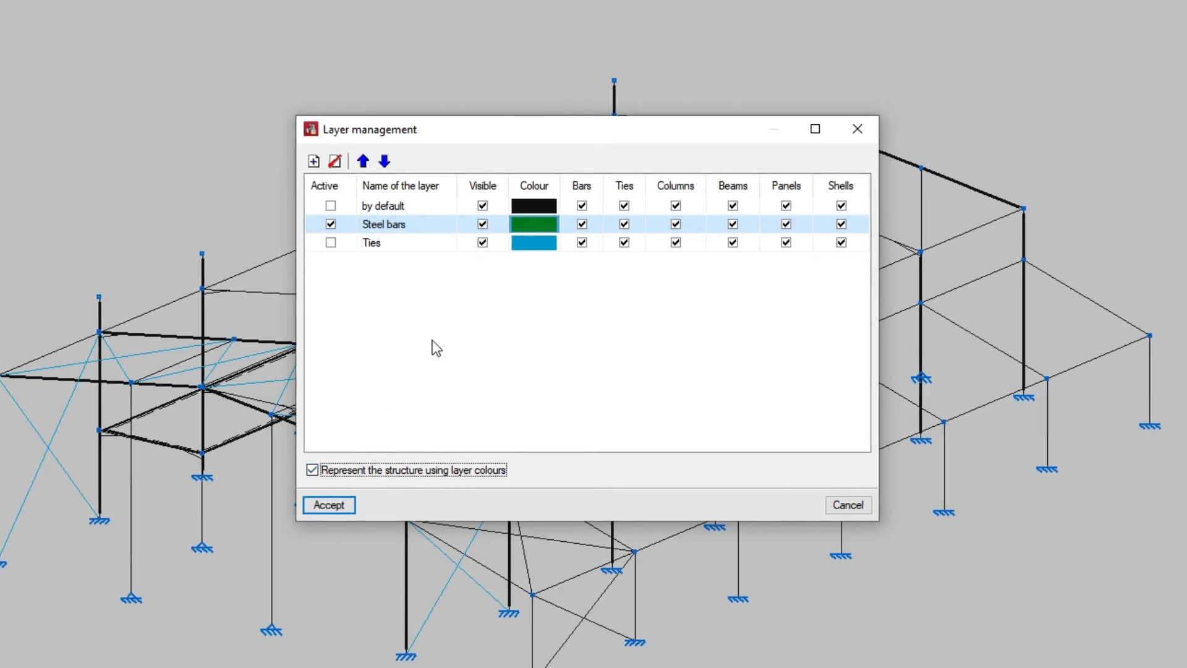
pyautogui.click(581, 223)
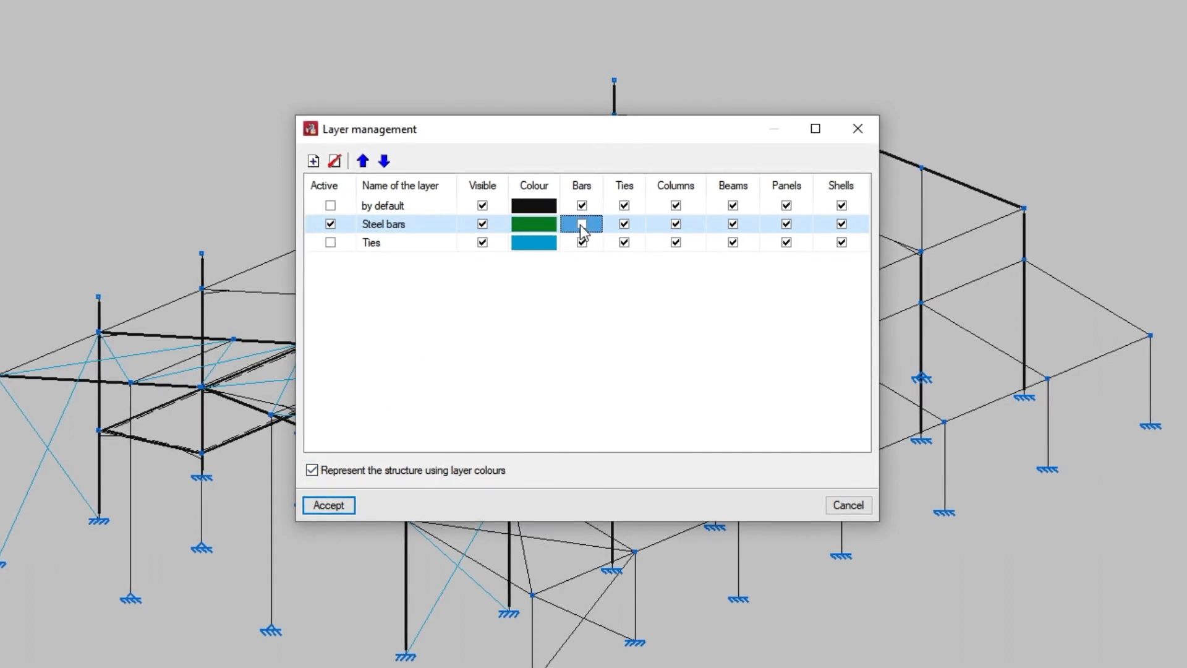
pyautogui.click(581, 223)
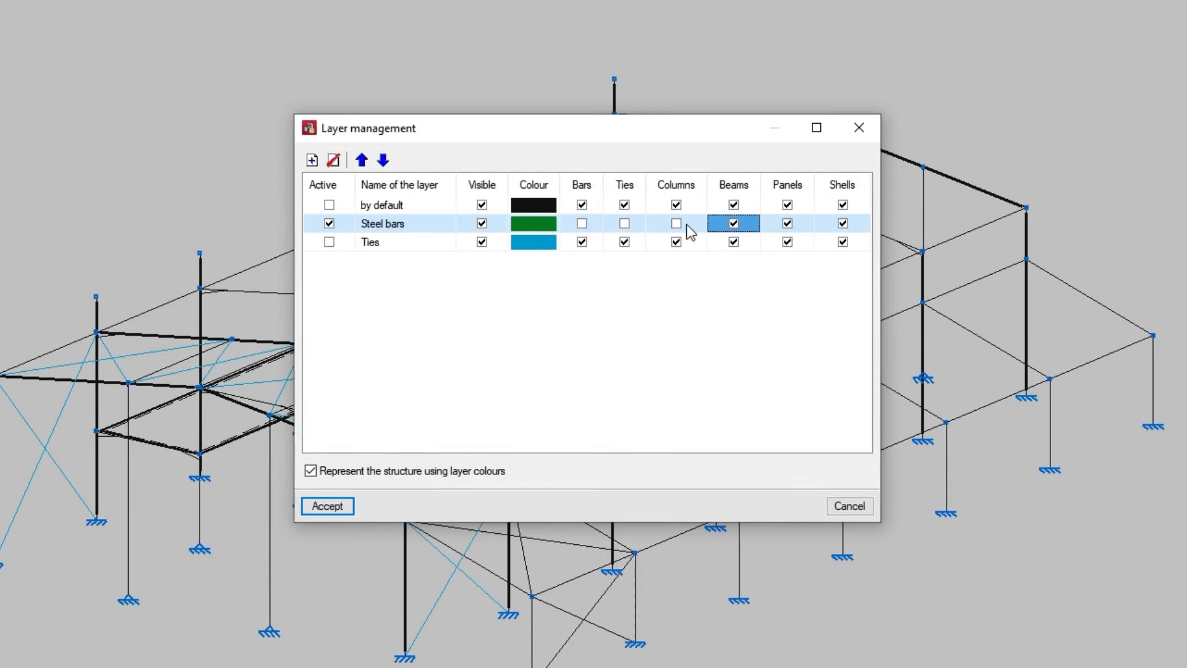
pyautogui.click(581, 223)
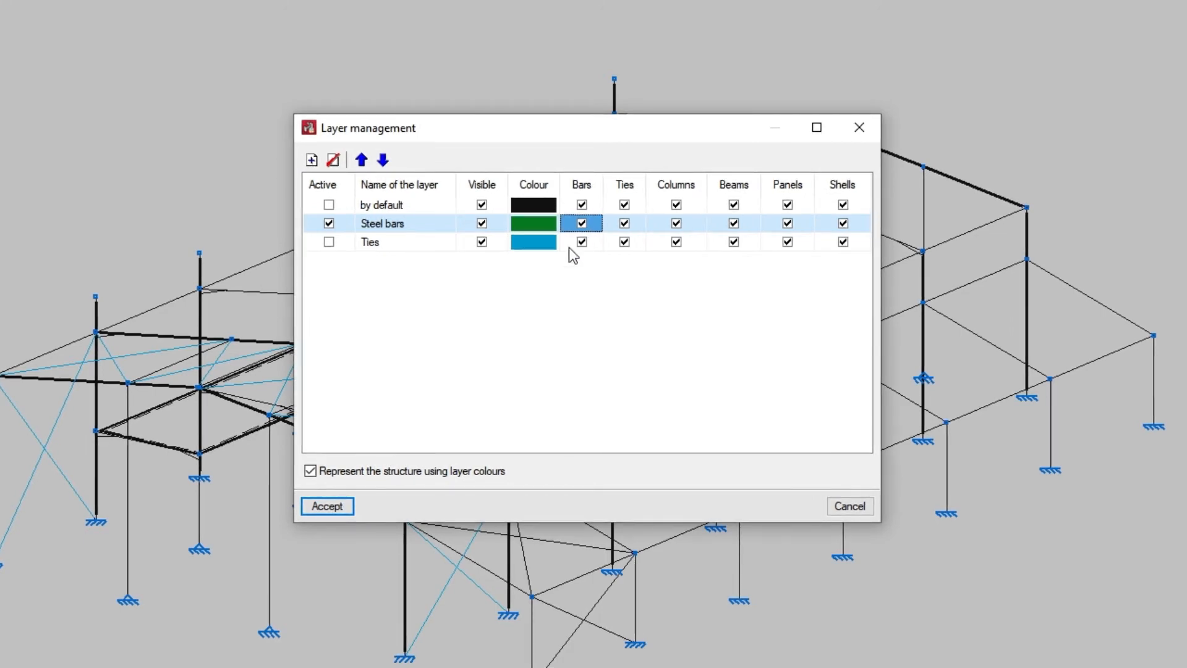
pyautogui.click(326, 505)
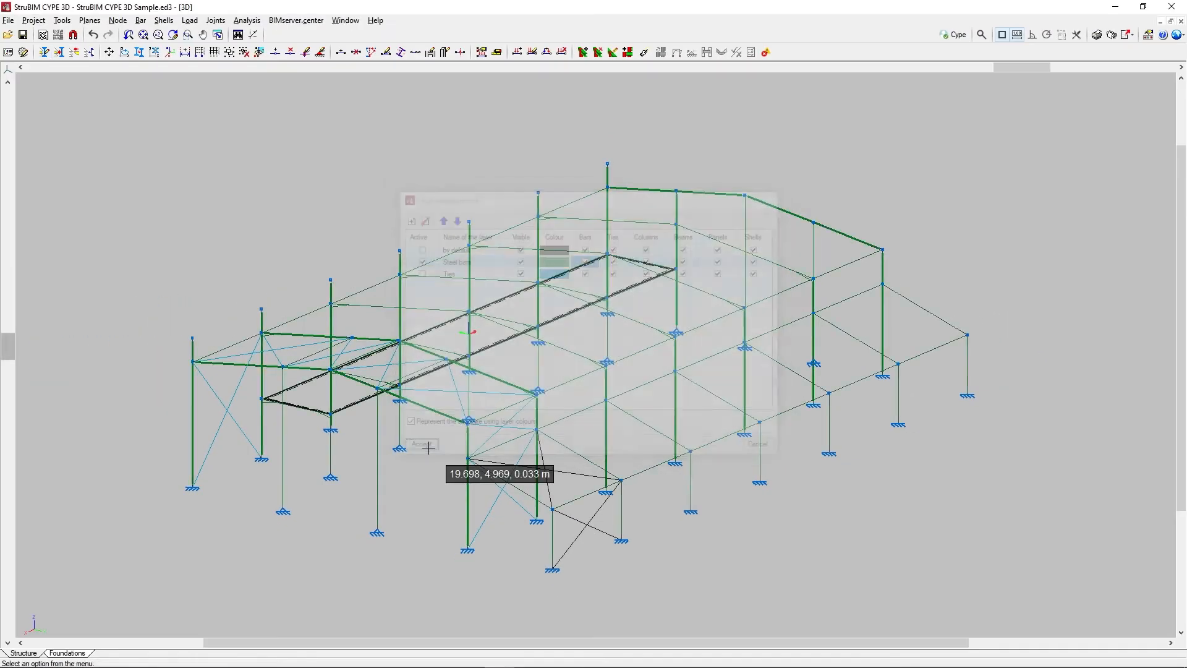
# Step: Show the Tools menu with the Assign elements to layers command
pyautogui.click(422, 444)
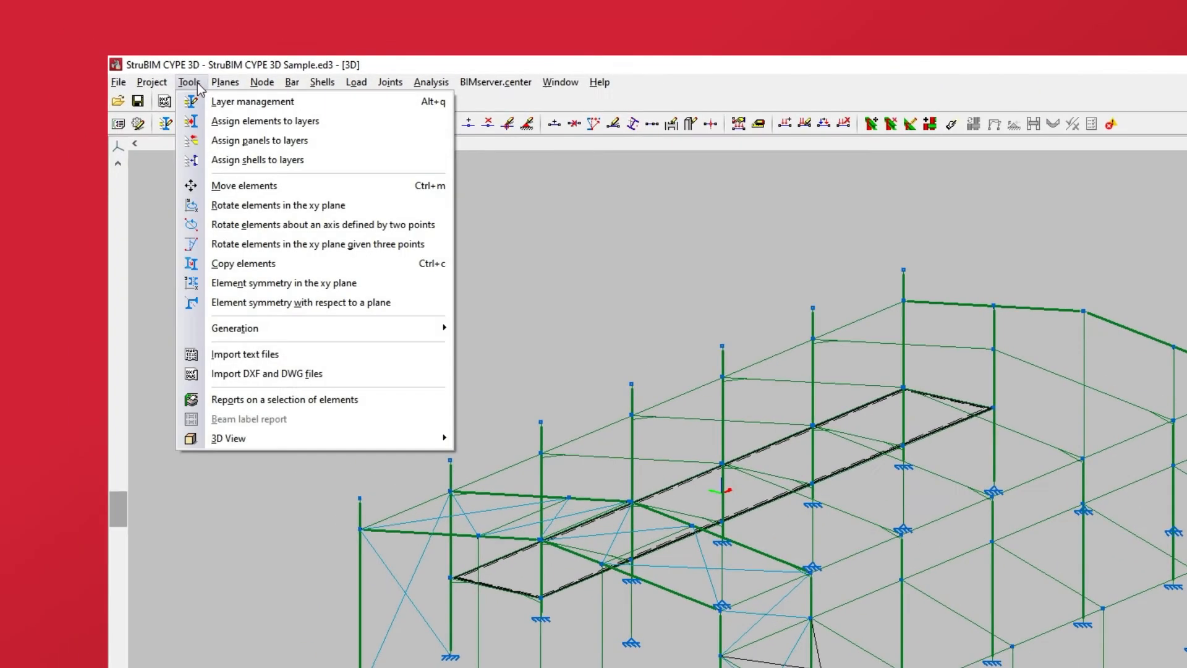
pyautogui.moveTo(265, 120)
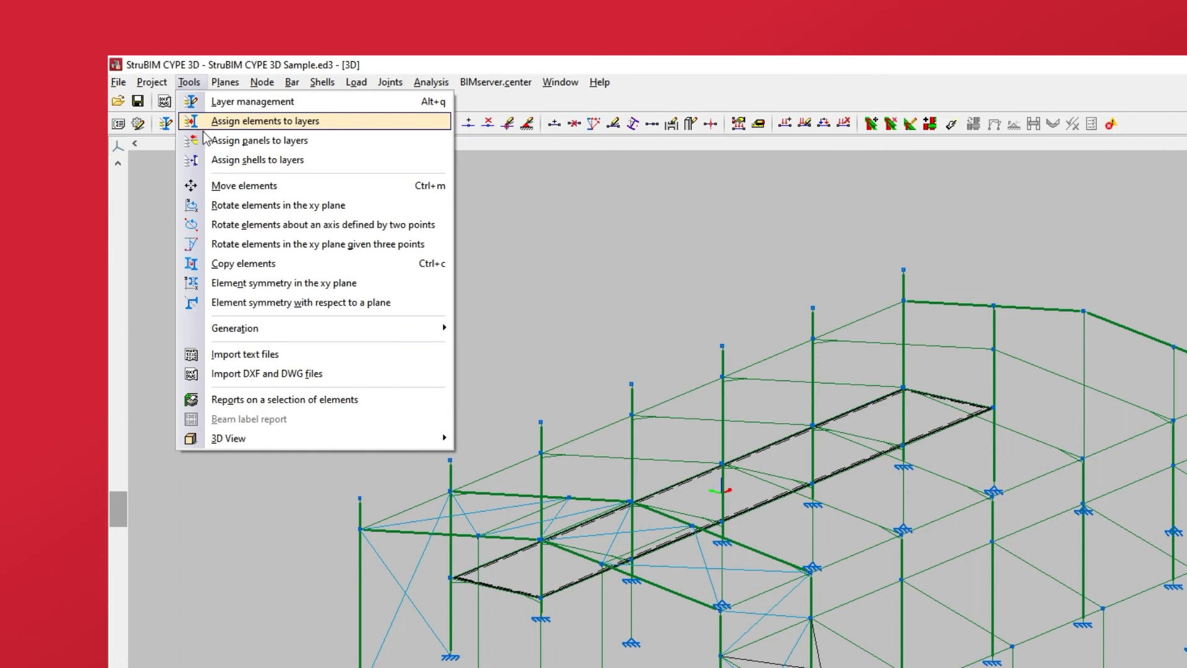
pyautogui.moveTo(206, 164)
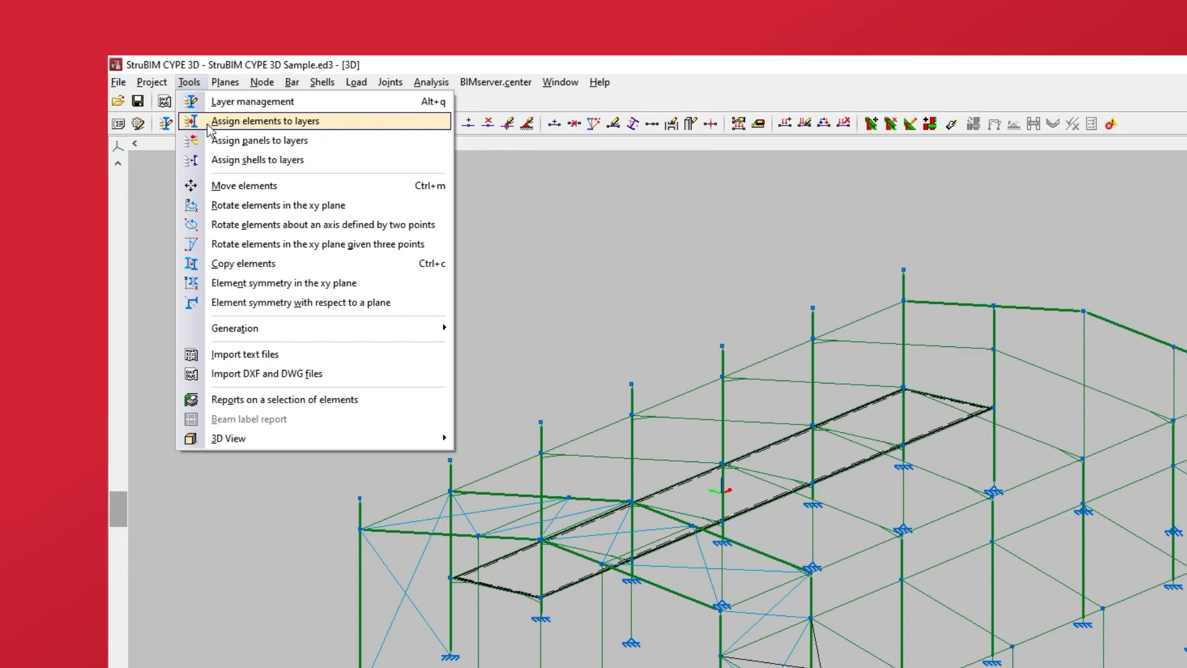
# Step: Assign the selected bracing elements to the Ties layer via Layer selection
pyautogui.click(265, 120)
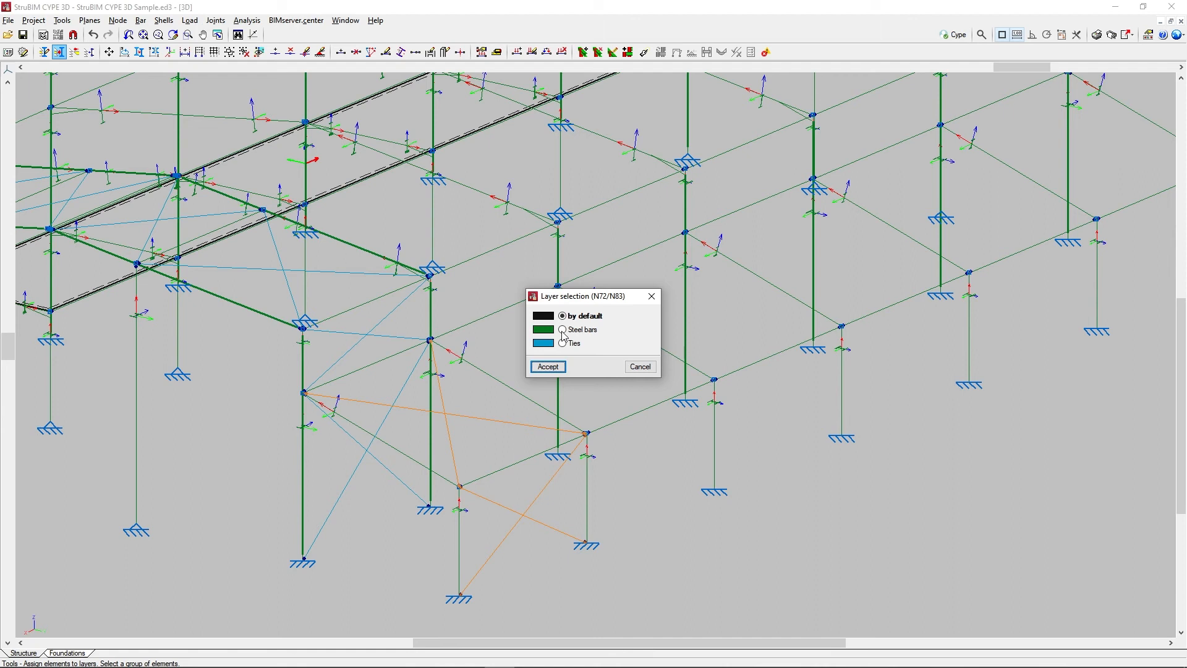
pyautogui.click(562, 329)
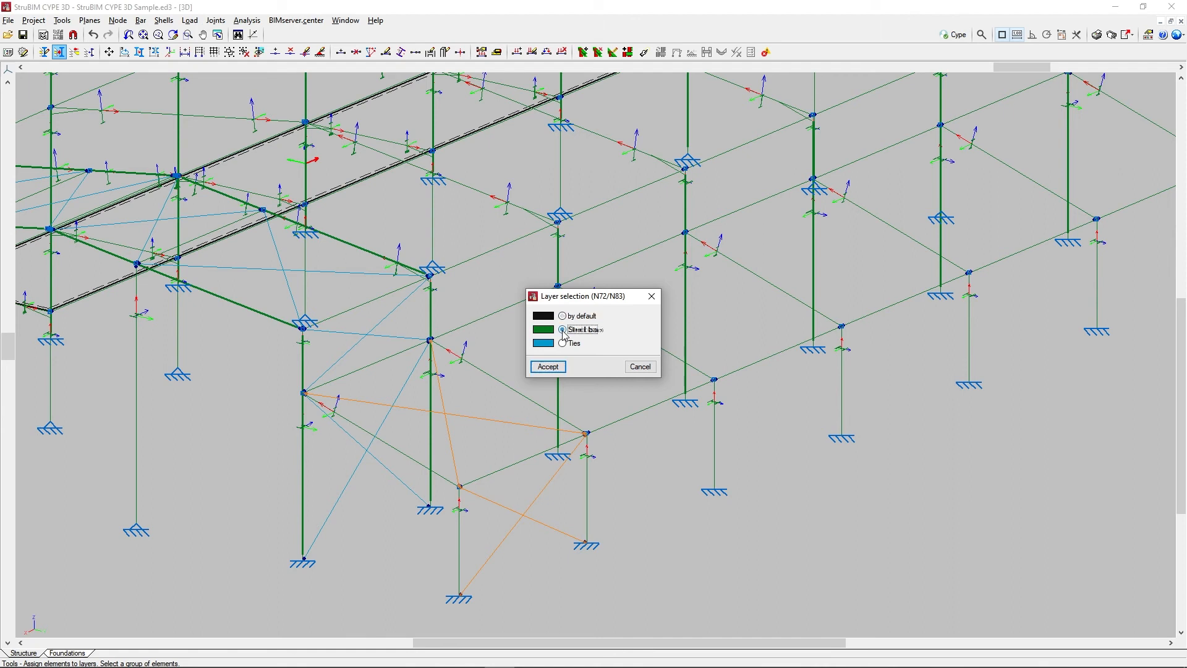
pyautogui.click(561, 343)
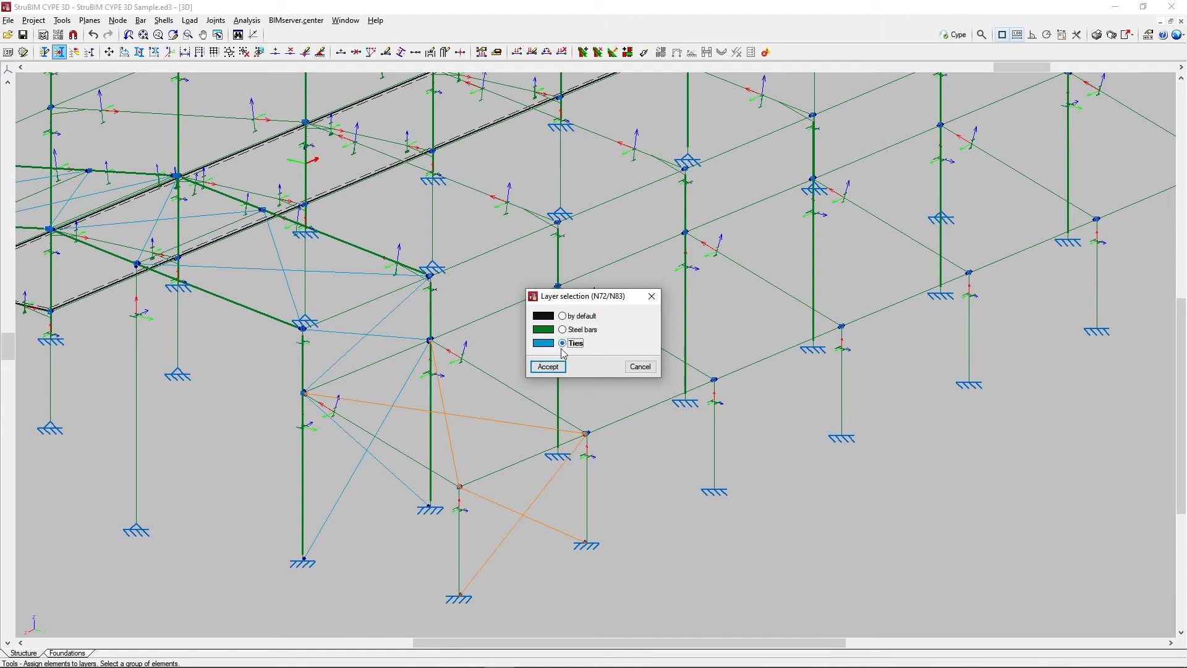
pyautogui.click(546, 366)
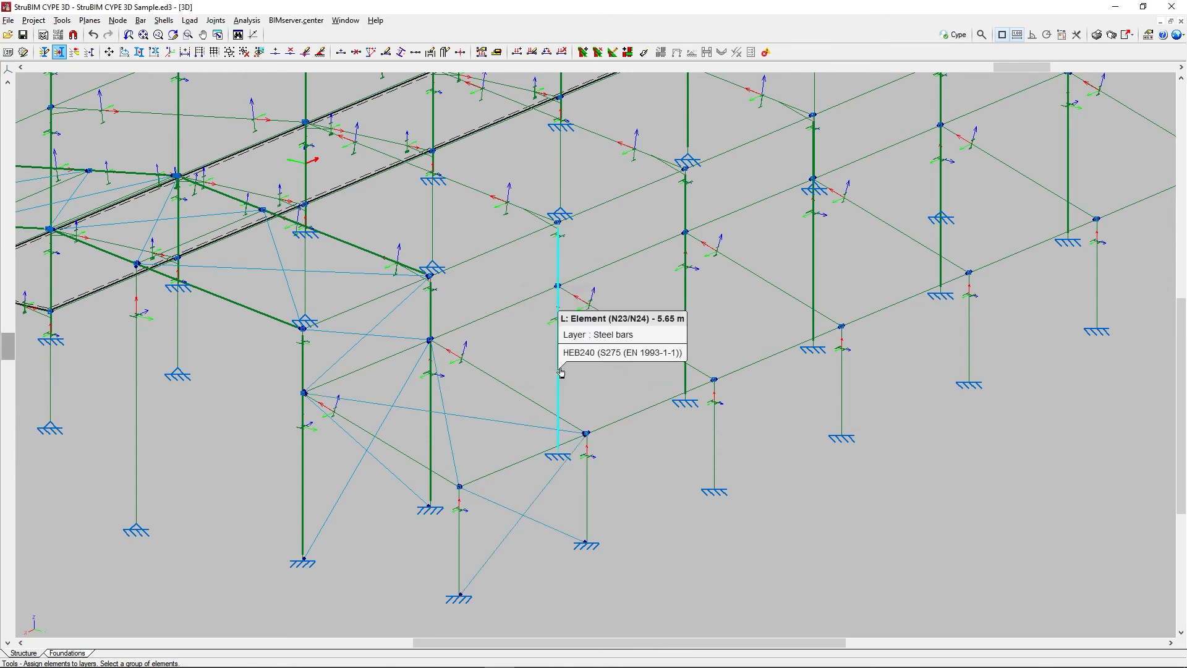